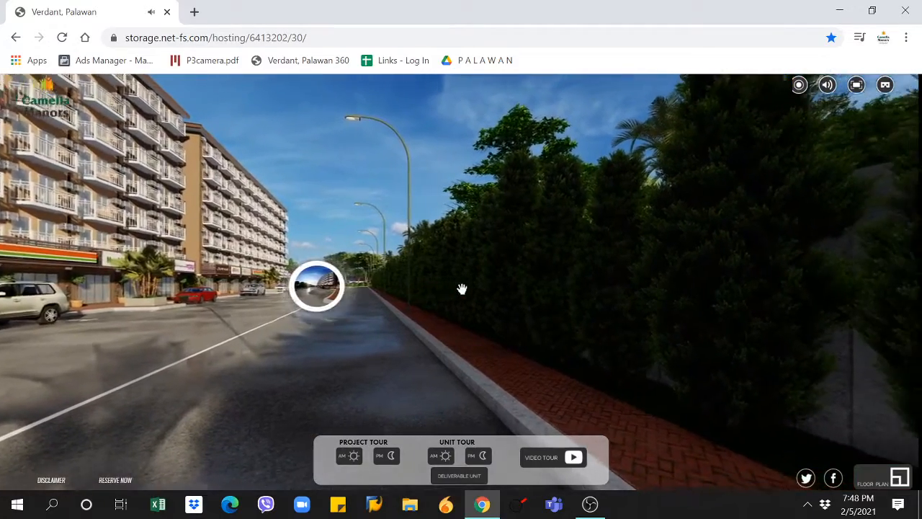
- Turn the street view until the shops and the Guardhouse hotspot come into sight
left_click_drag(461, 288, 458, 262)
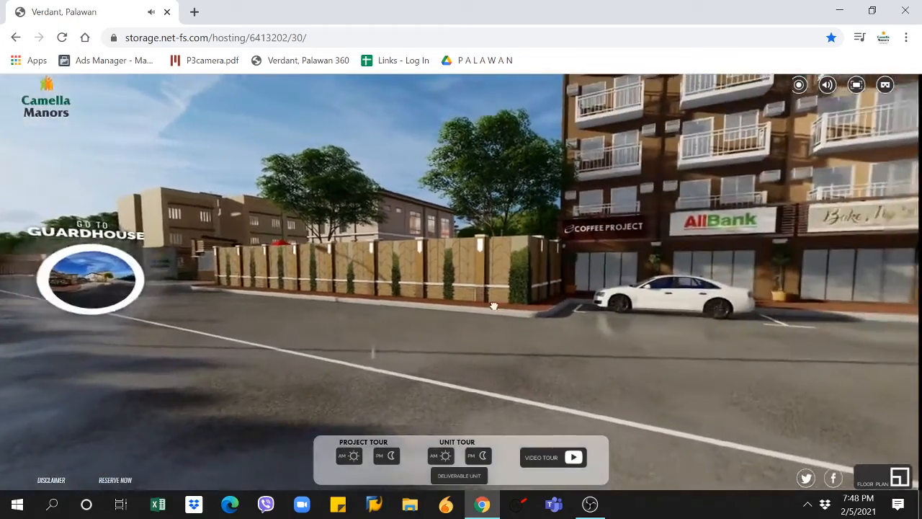
- Move down the street and jump to the guardhouse entrance gate
left_click(89, 280)
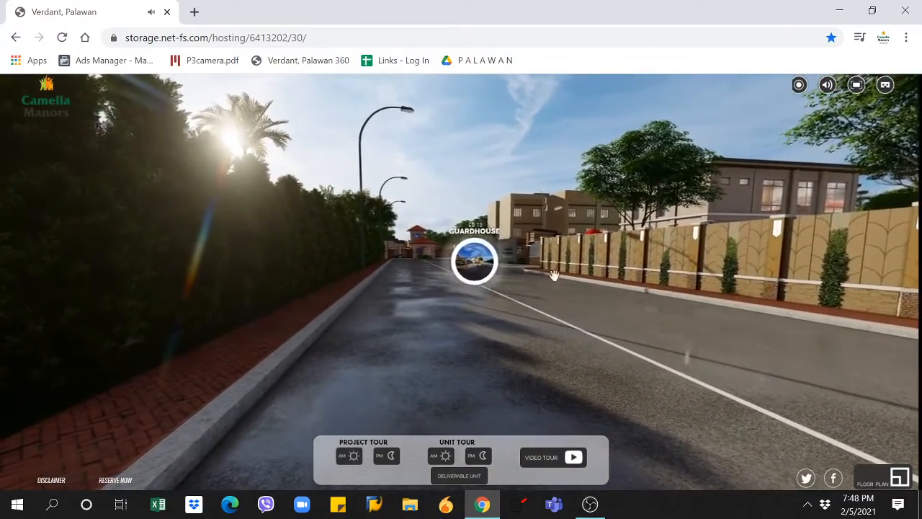
left_click(473, 263)
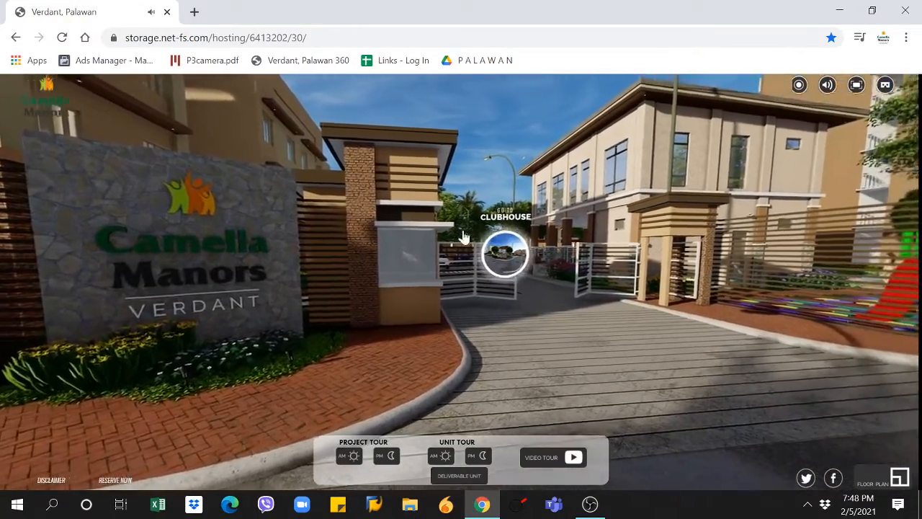
- Go to the clubhouse, then on to the swimming pool area
left_click(506, 253)
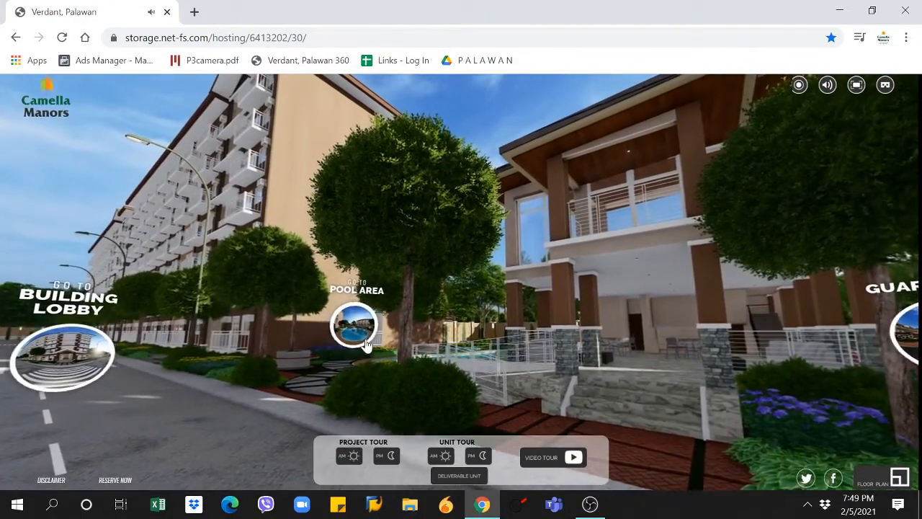
left_click(354, 325)
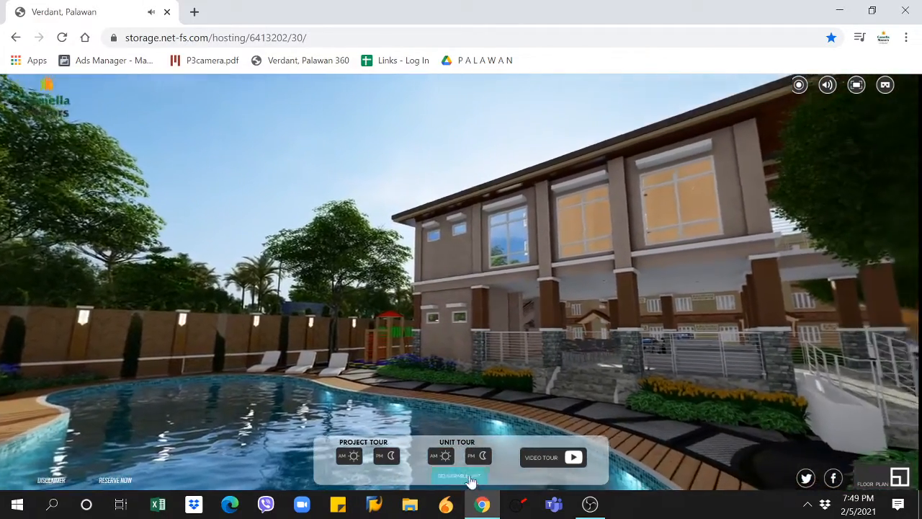
- Enter the empty deliverable unit, then load the furnished daytime model unit interior
left_click(458, 475)
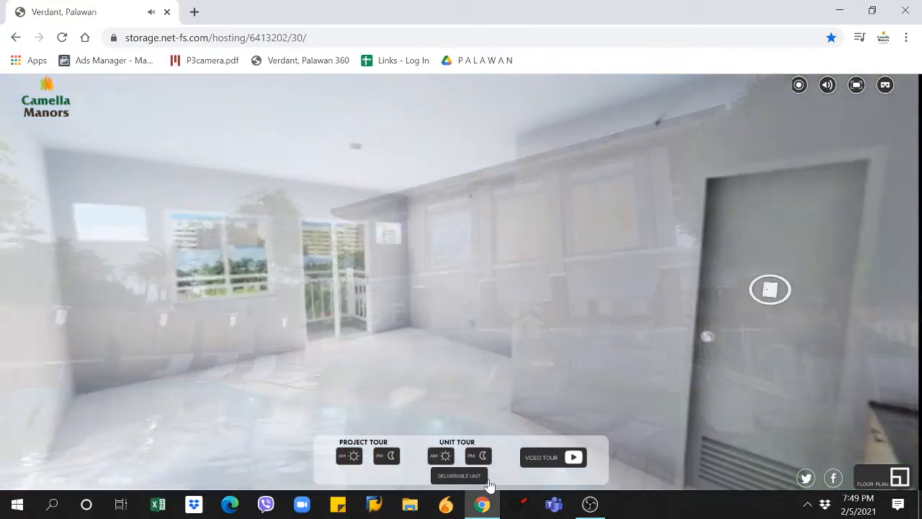
left_click(349, 455)
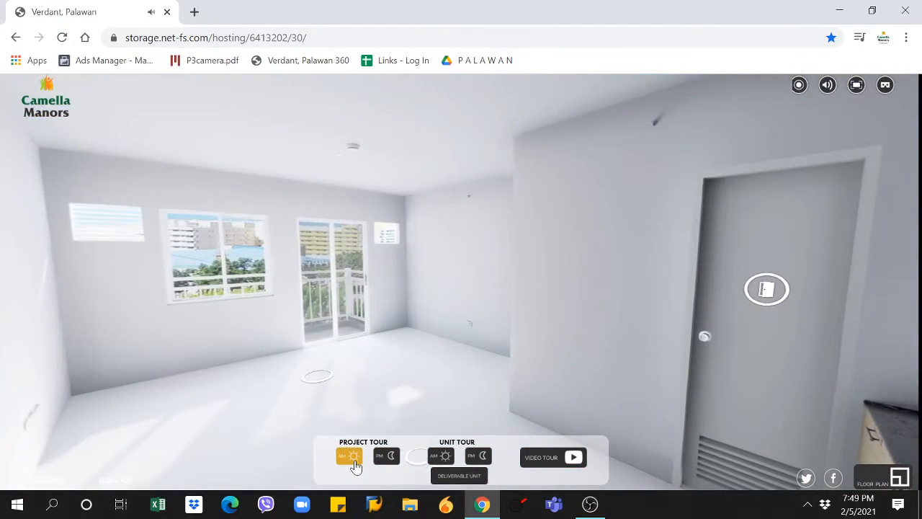
left_click(440, 455)
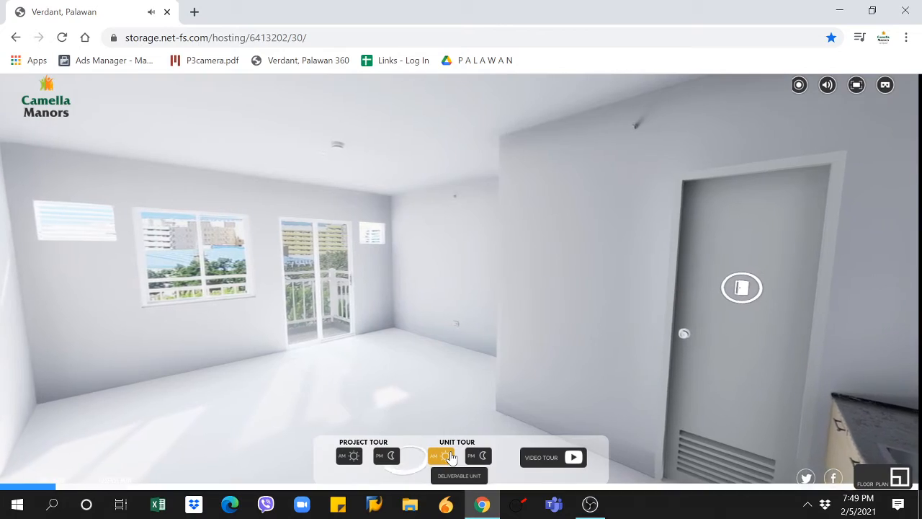
left_click(441, 455)
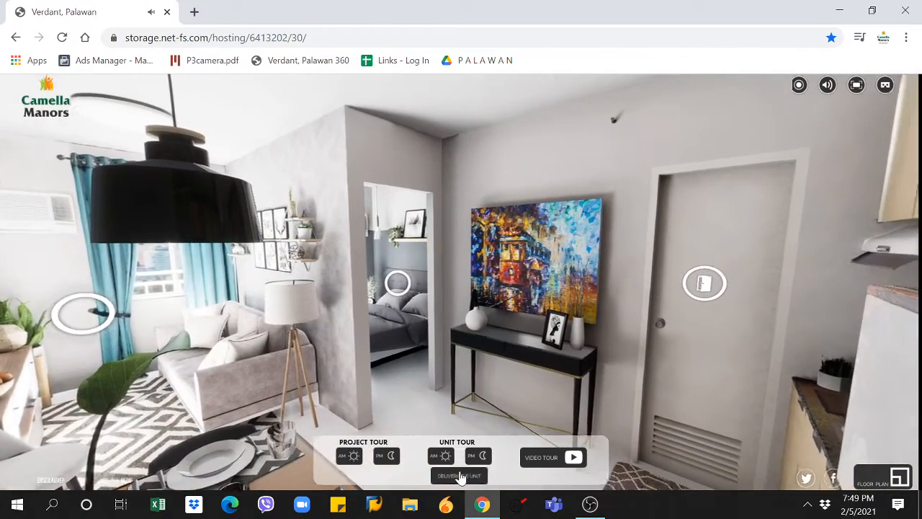
- Return to the bare deliverable unit and look around toward the kitchen counter and door
left_click(458, 475)
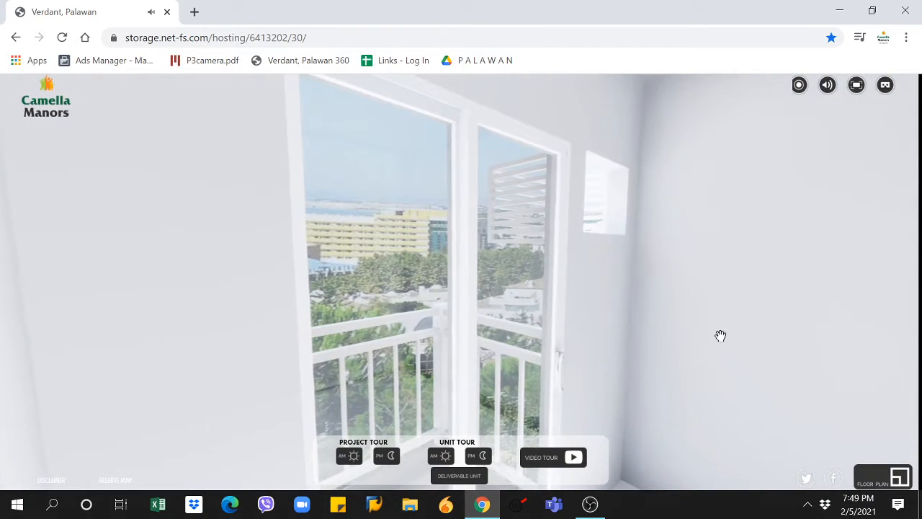
left_click_drag(721, 335, 655, 337)
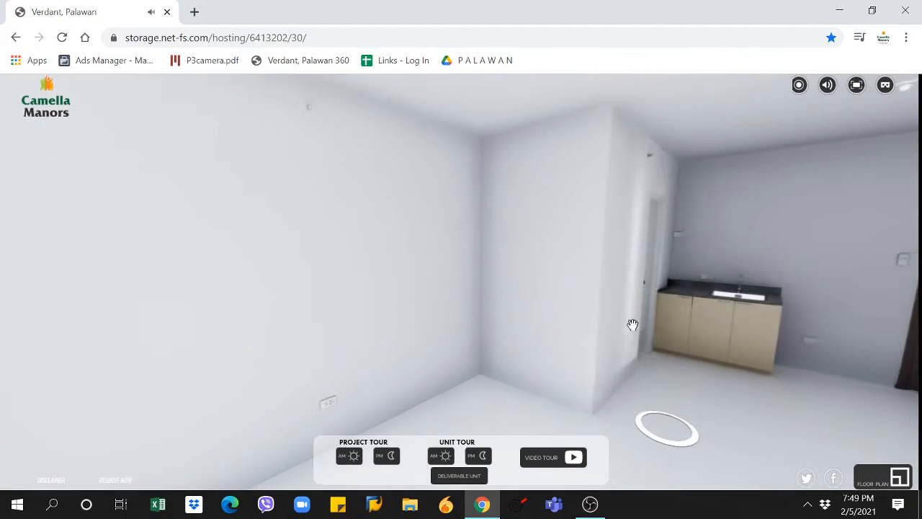
left_click_drag(632, 326, 524, 334)
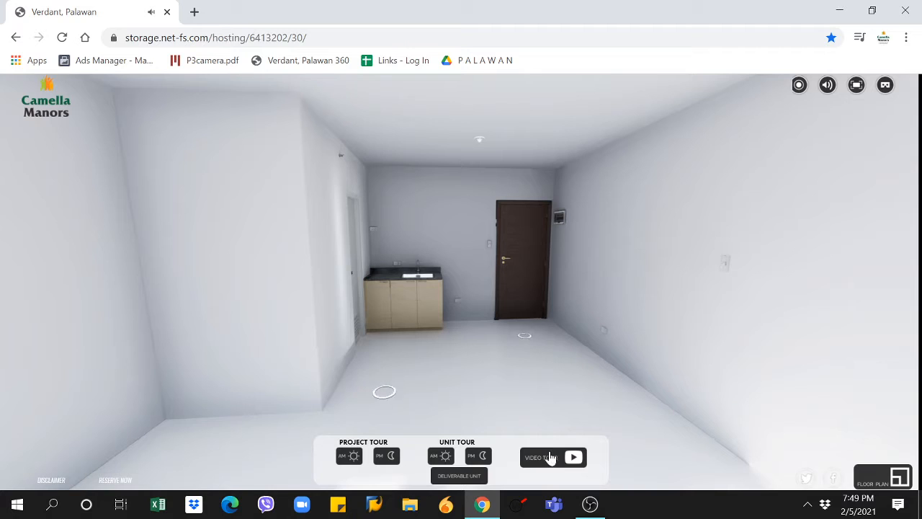
- Start the night-time video tour of the Verdant buildings
left_click(553, 456)
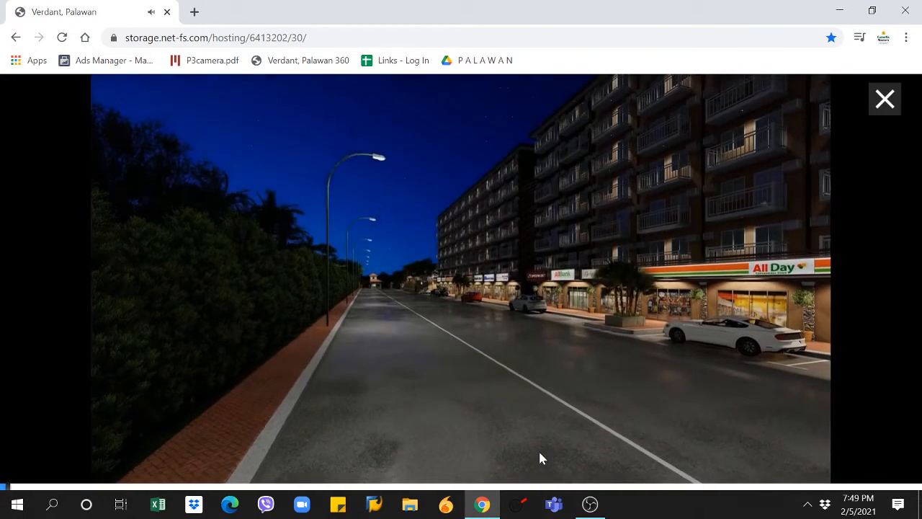